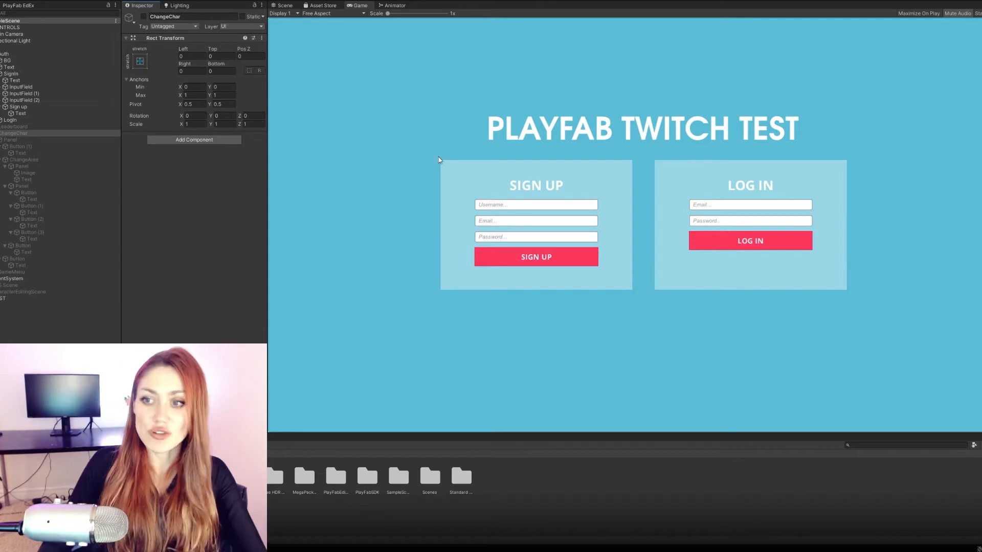
mouse_move(648, 158)
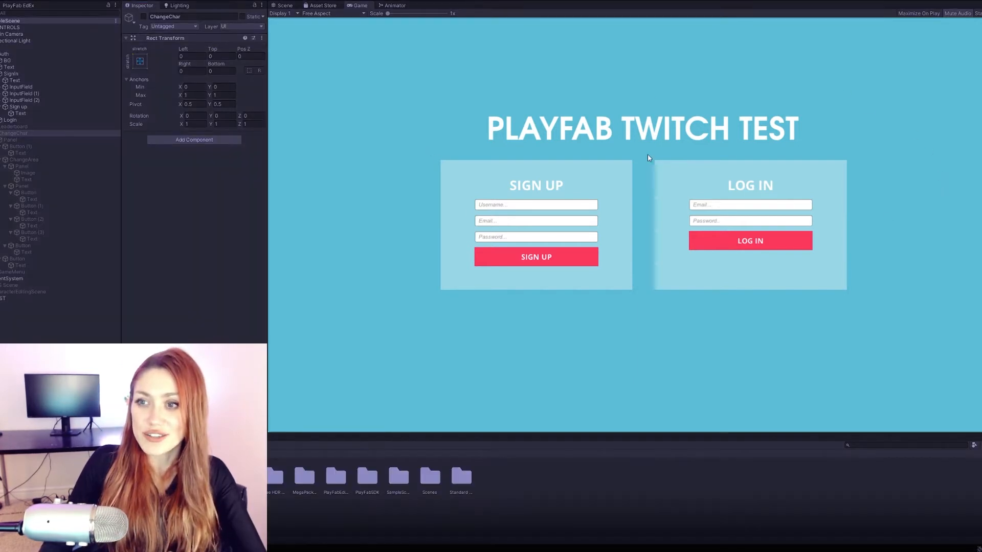
mouse_move(573, 114)
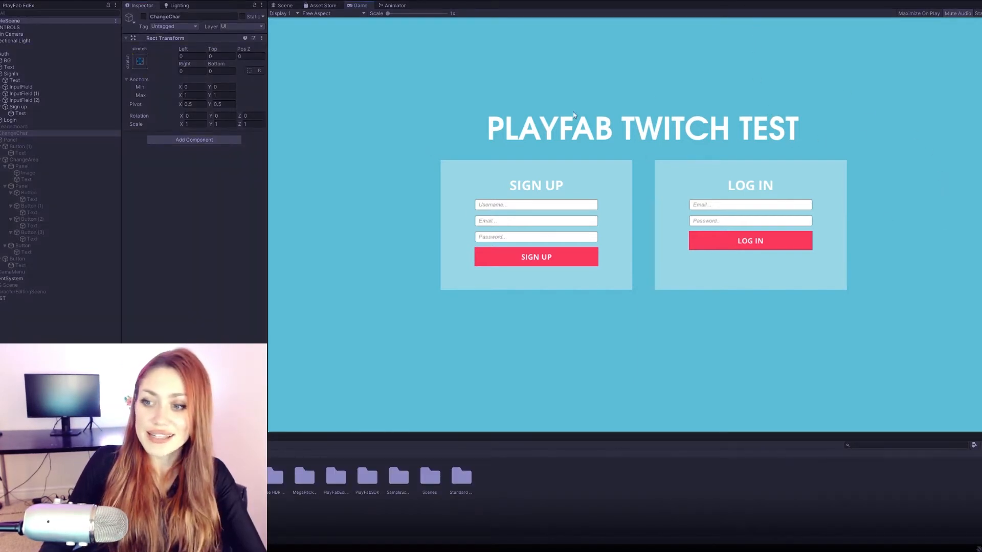
mouse_move(768, 222)
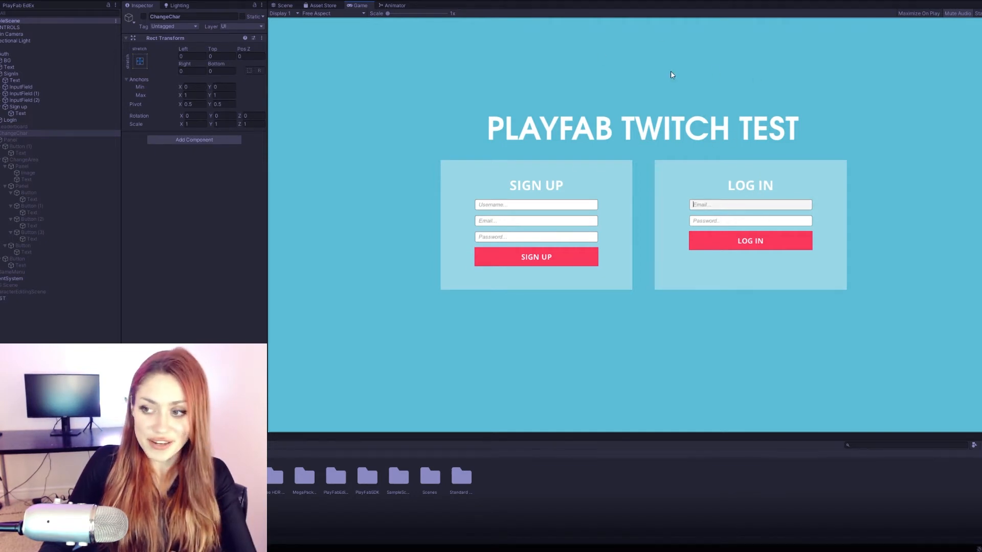
Enter the email 'eee@' in the Log In form to reach the hair-colour customizer
type("eee@")
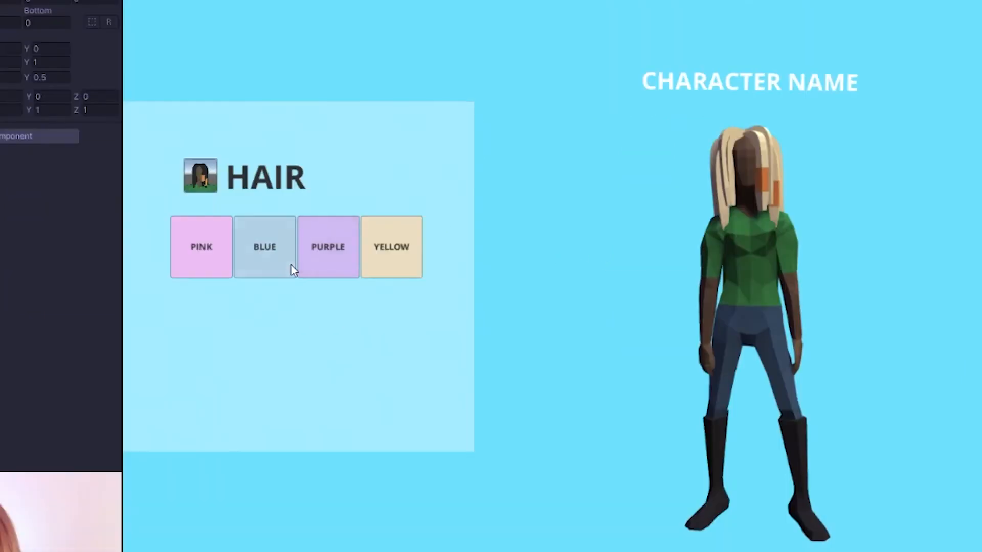
Try the Blue hair colour on the character before stopping Play mode
left_click(201, 246)
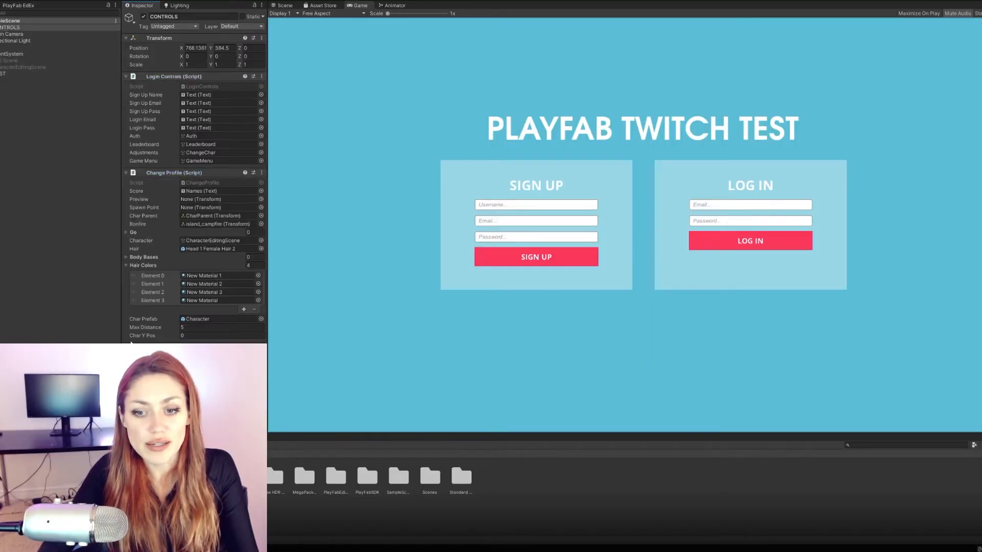
Expand UI > Auth in the Hierarchy to show SignIn, InputFields, Sign up and Login
left_click(15, 30)
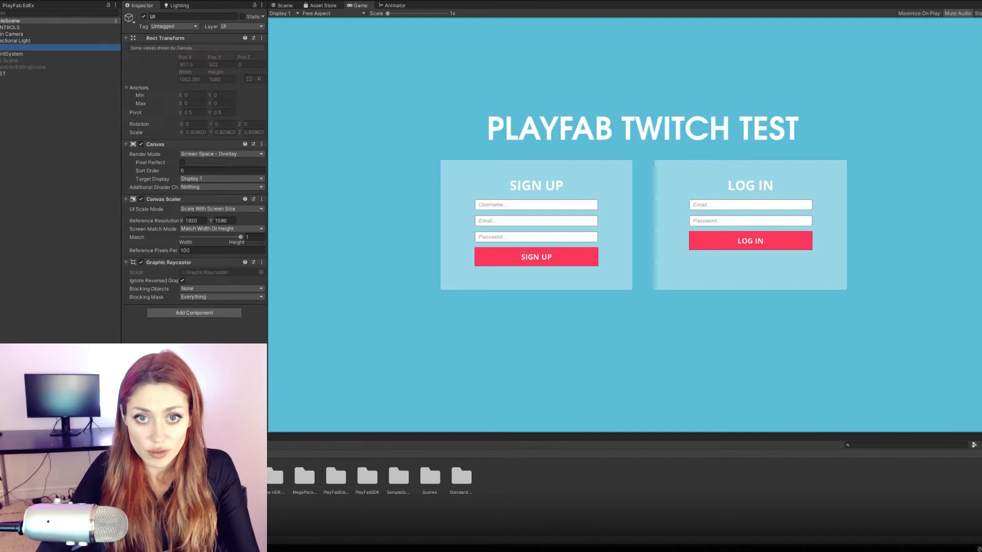
left_click(10, 53)
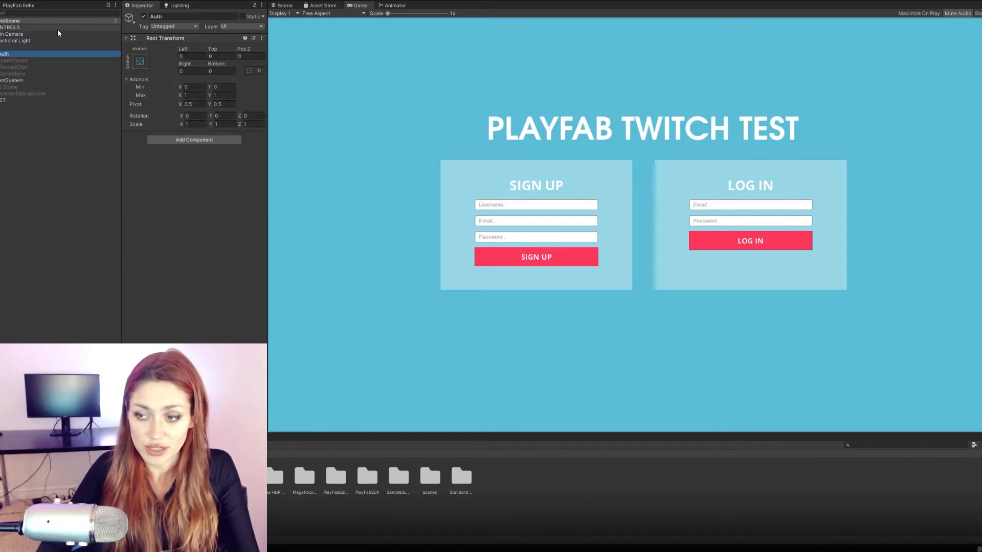
left_click(2, 66)
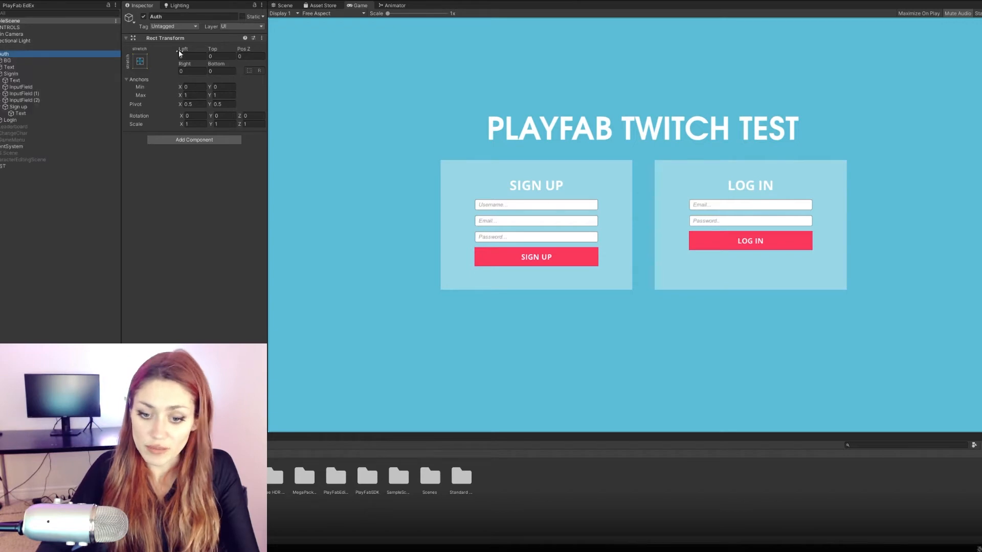
left_click(15, 26)
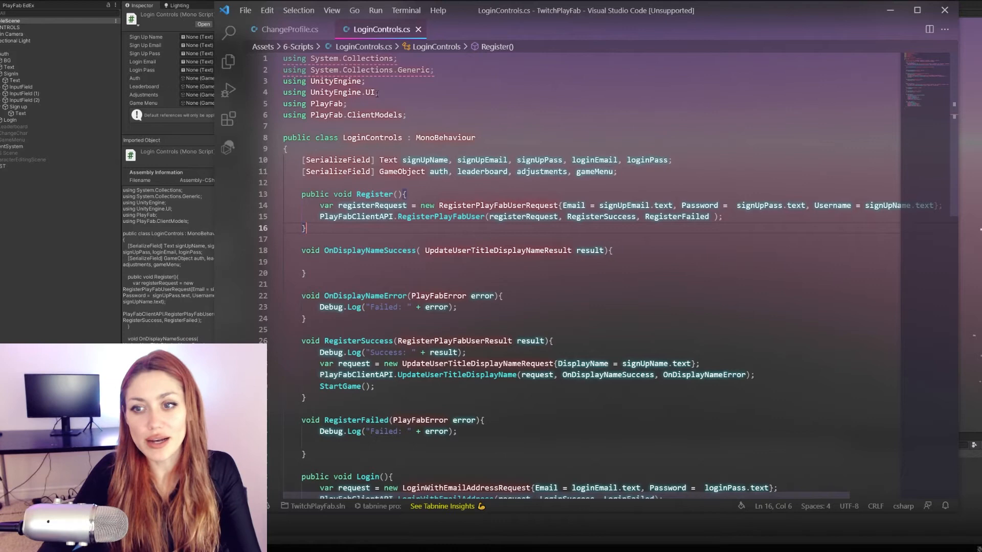
mouse_move(374, 114)
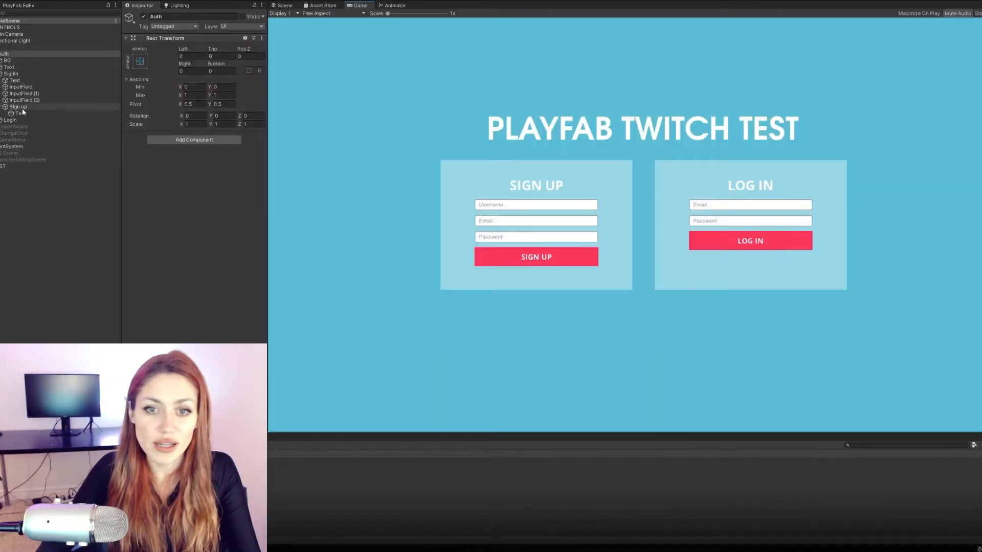
Review the Sign up handler in LoginControls.cs, scrolling toward GetScoreIfNoneAdd in StatsControls.cs
left_click(18, 107)
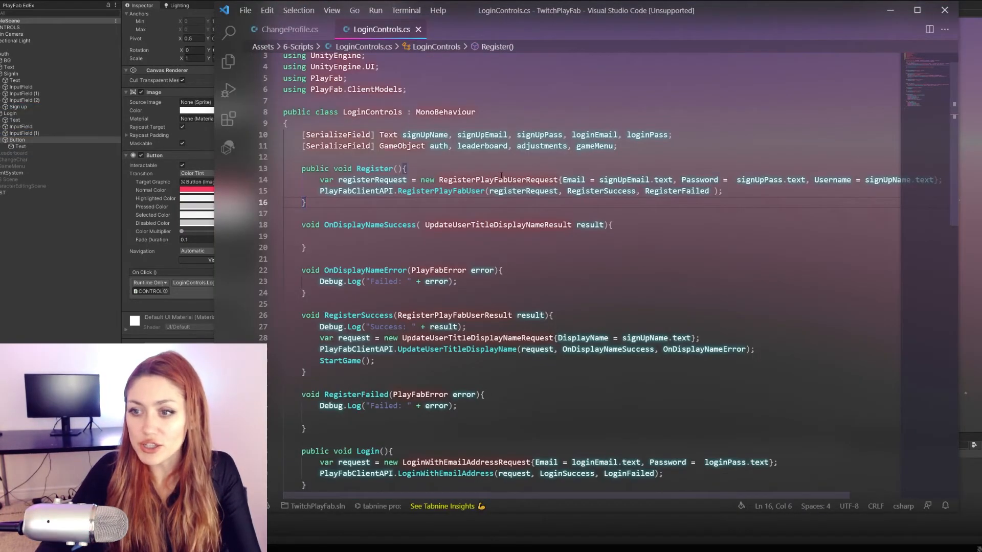
scroll("right", 3)
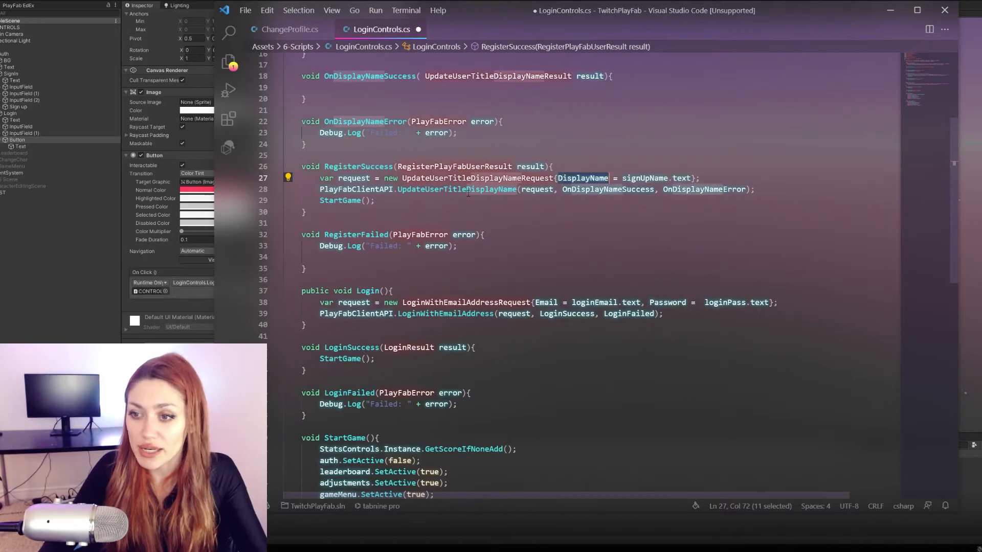
scroll("down", 3)
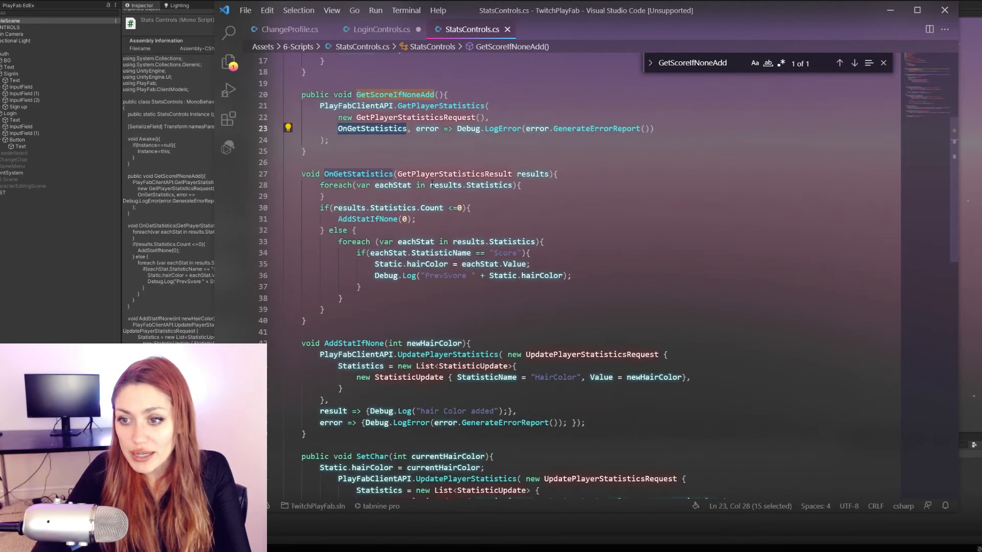
left_click(417, 219)
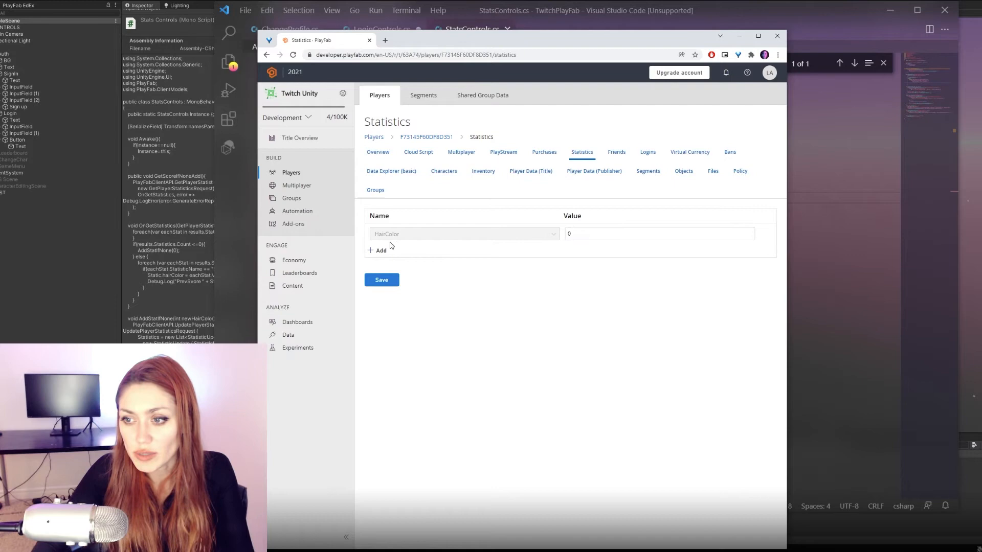
Return from the PlayFab HairColor statistic to the StatsControls script in VS Code
left_click(470, 29)
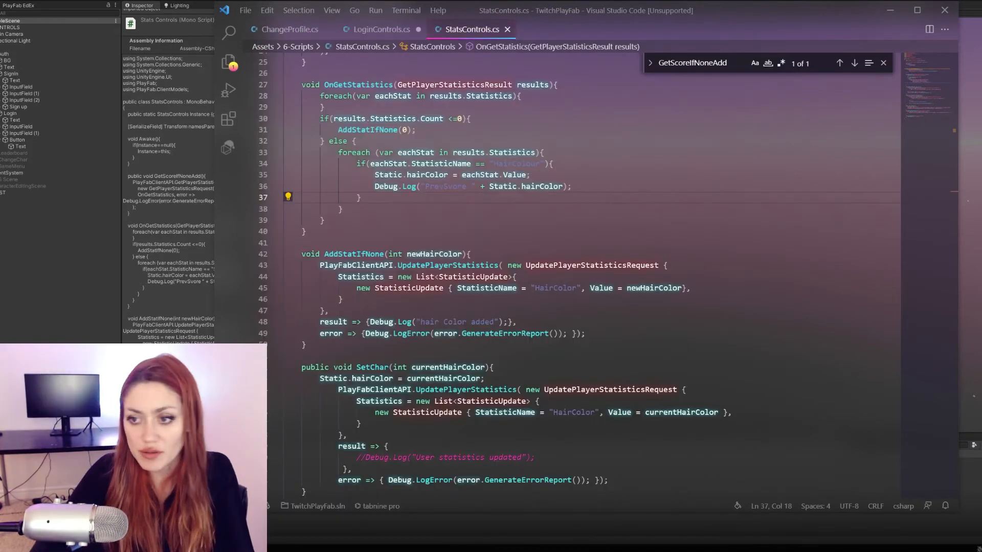
Step through ChangeProfile.cs, examining the ShowChar call and the UpdateStats occurrences
left_click(378, 28)
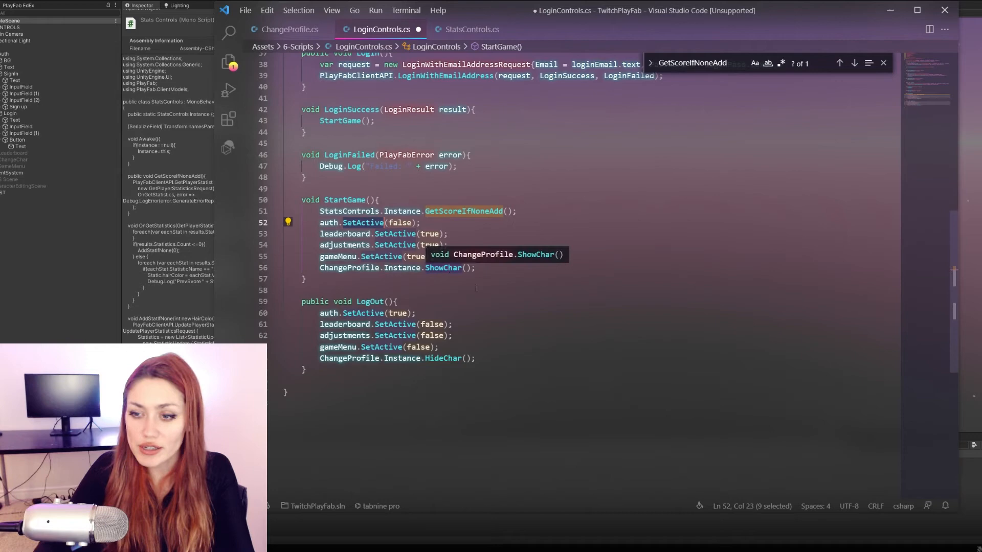
left_click(296, 28)
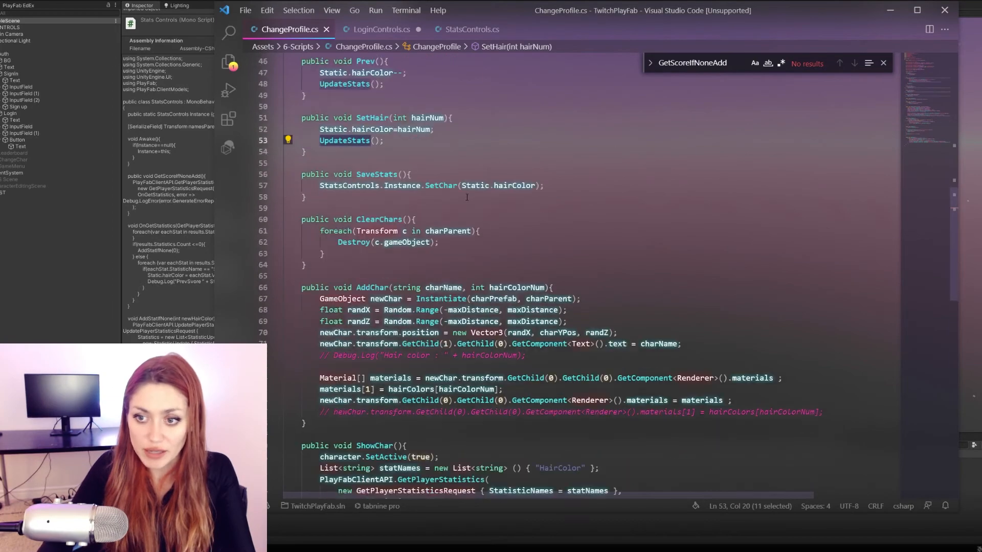
scroll("down", 3)
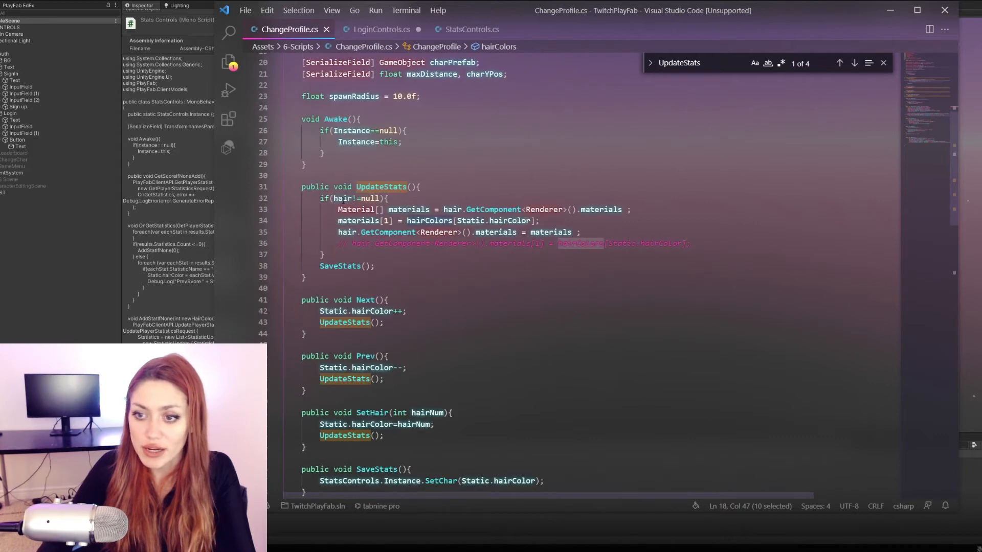
left_click(540, 221)
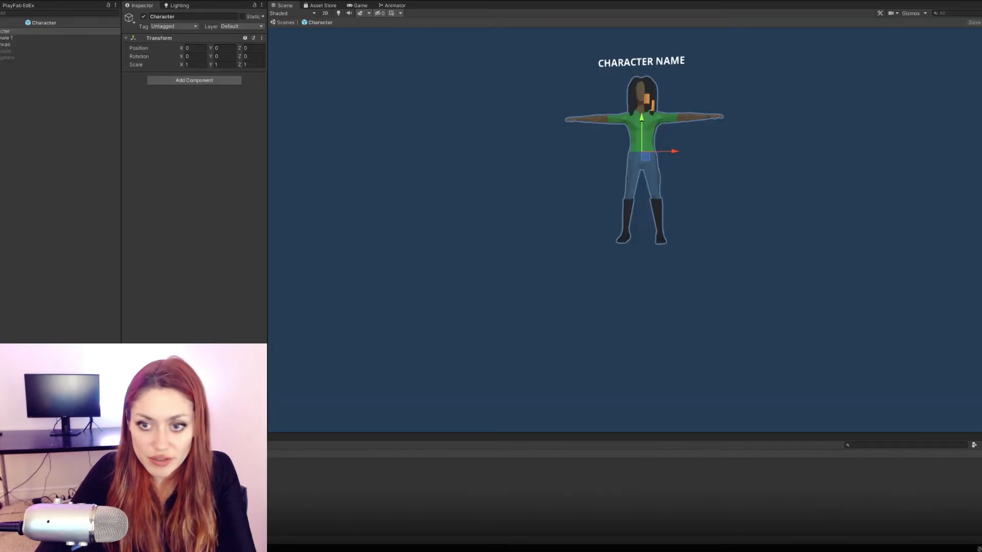
View the Character prefab with its CHARACTER NAME label, then scroll to ChangeProfile's SaveStats
left_click(31, 44)
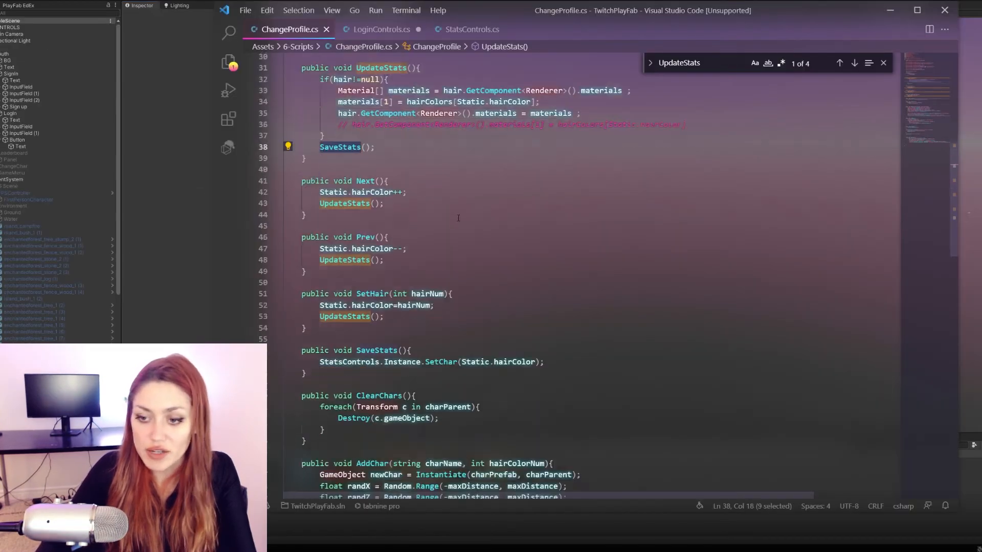
scroll("down", 3)
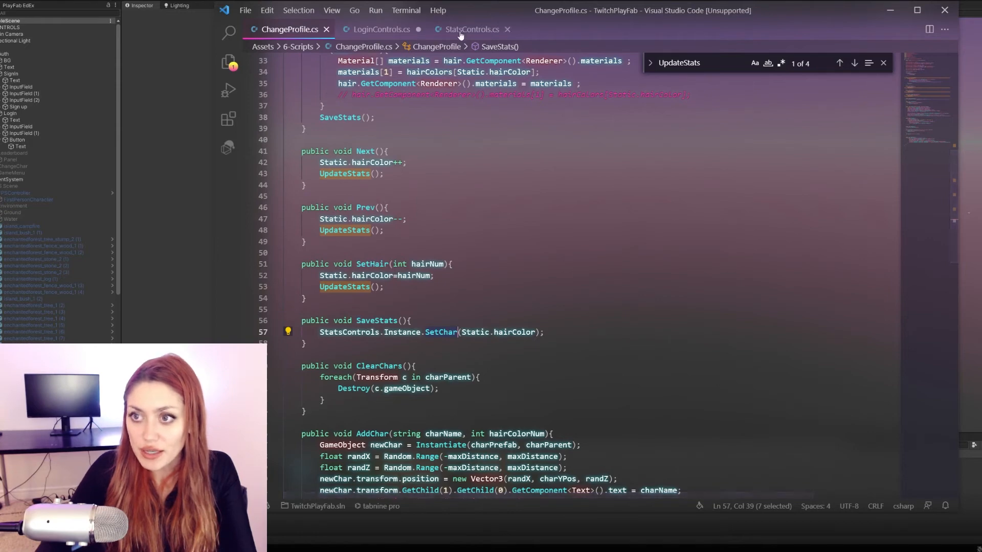
Follow SetChar into StatsControls.cs on the way to FPSGamePlay's StartGamePlay
left_click(470, 29)
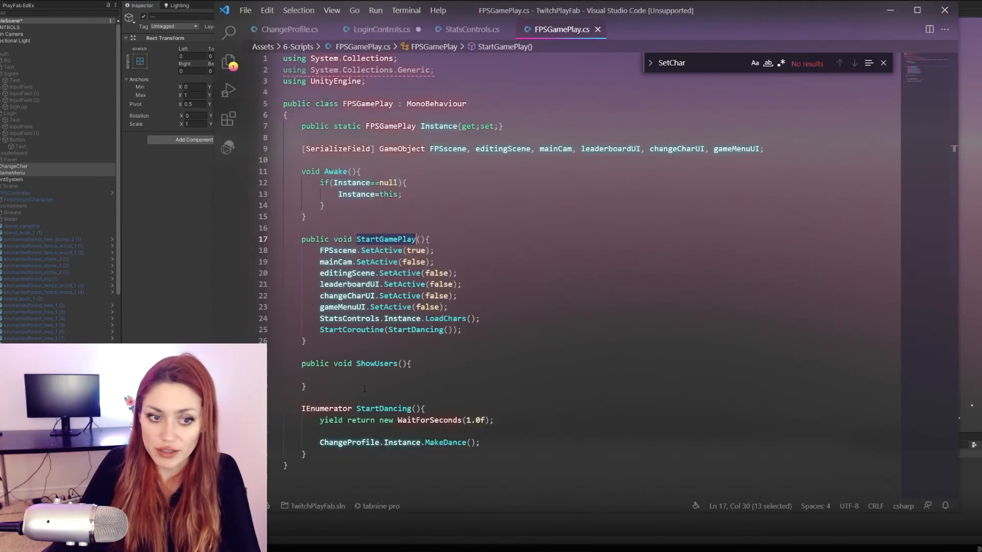
Look up the MakeDance method name, then switch back to StatsControls.cs
scroll("down", 3)
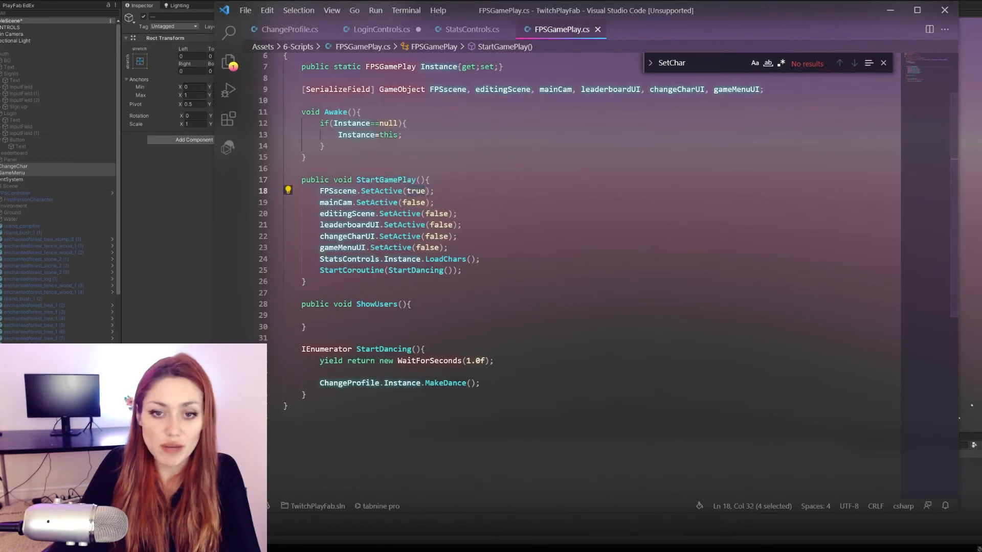
mouse_move(391, 190)
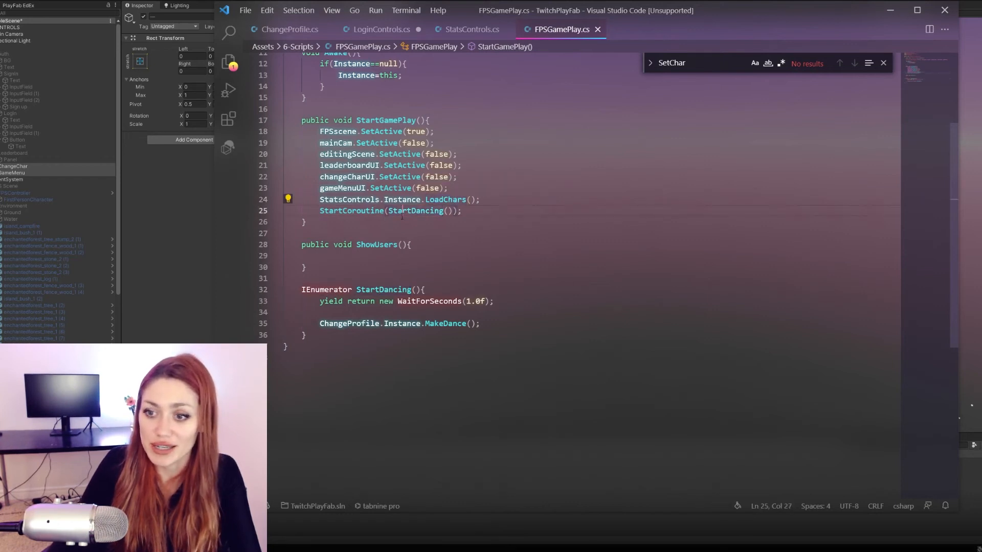
double_click(415, 211)
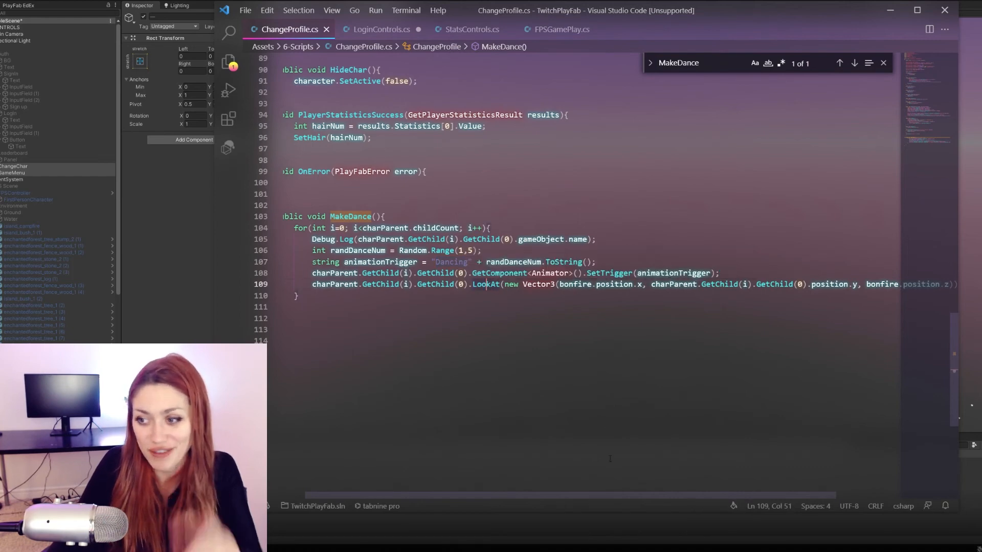
left_click(470, 29)
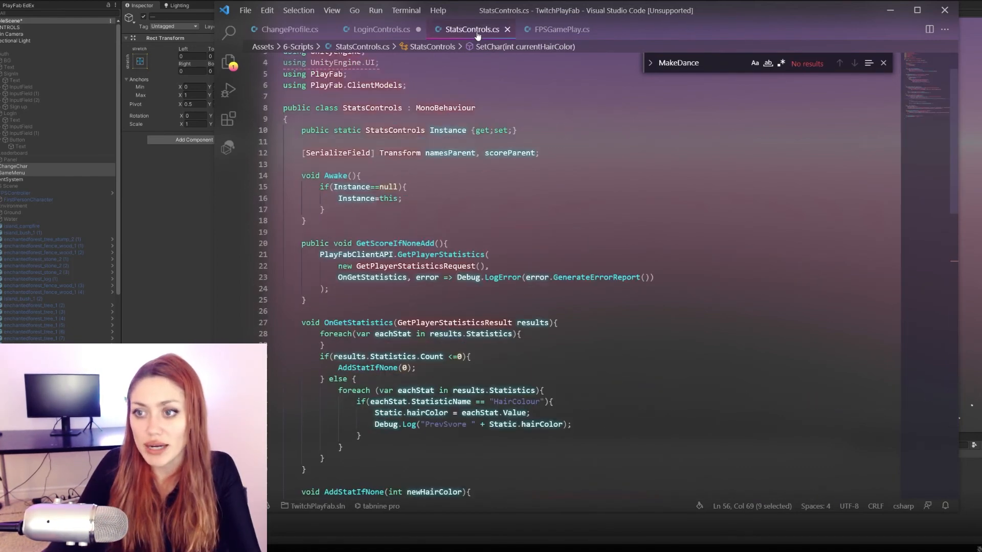
Find LoadChars in StatsControls.cs and follow its AddChar call into ChangeProfile.cs
left_click(557, 28)
type("LoadChars")
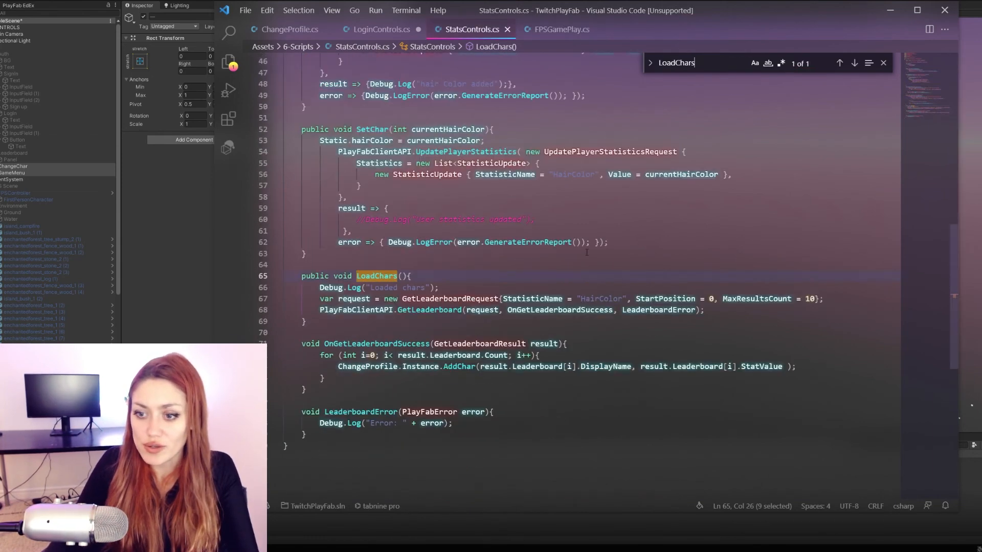
scroll("down", 3)
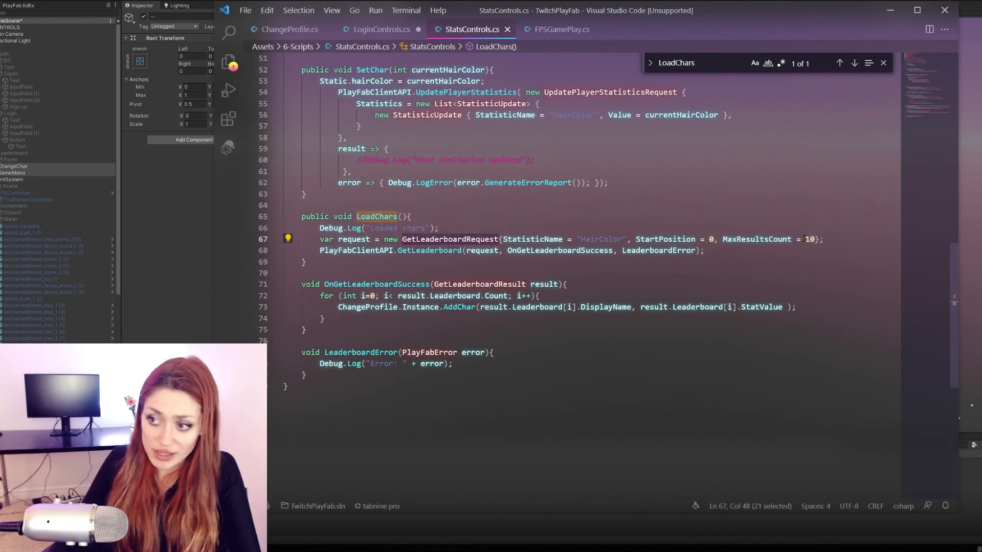
mouse_move(757, 240)
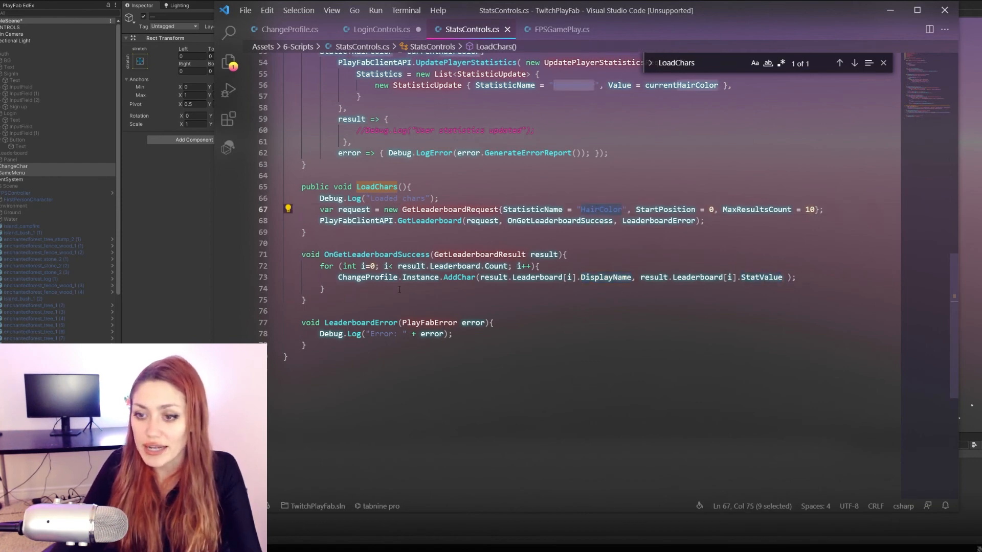
left_click(455, 278)
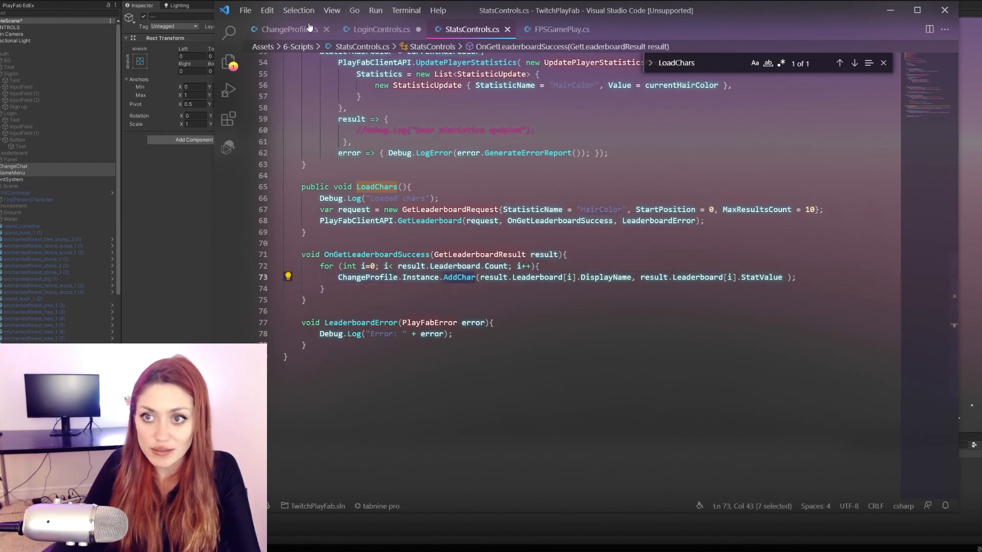
left_click(288, 29)
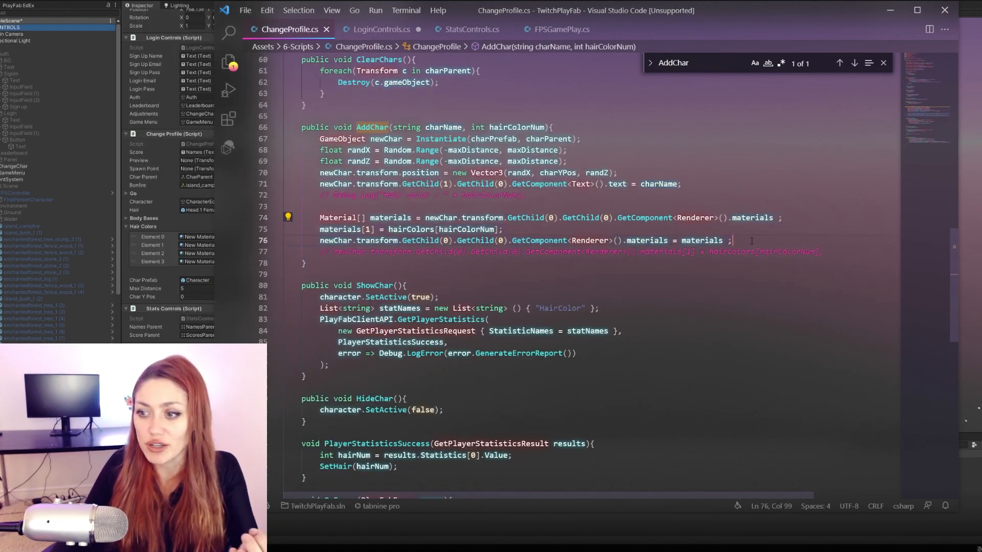
scroll("down", 3)
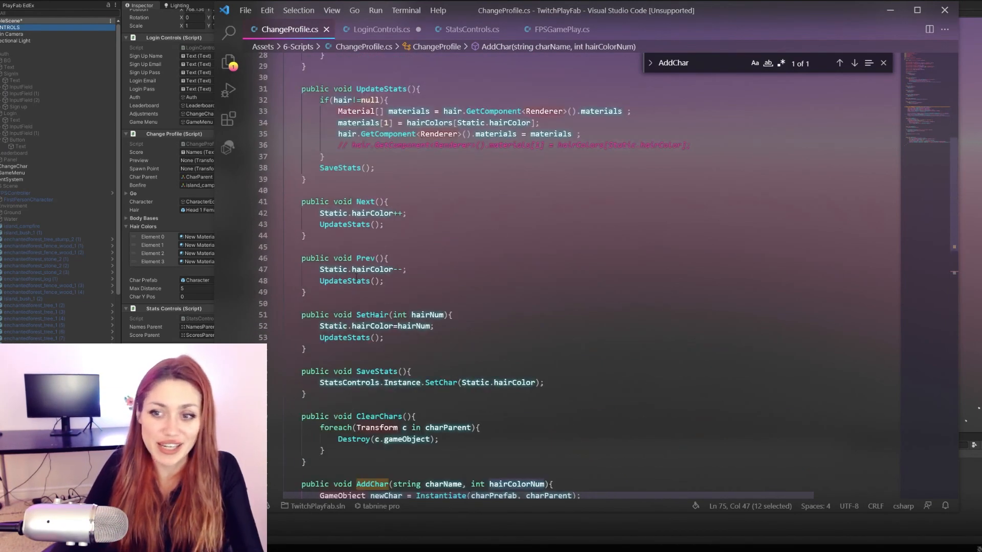
scroll("down", 3)
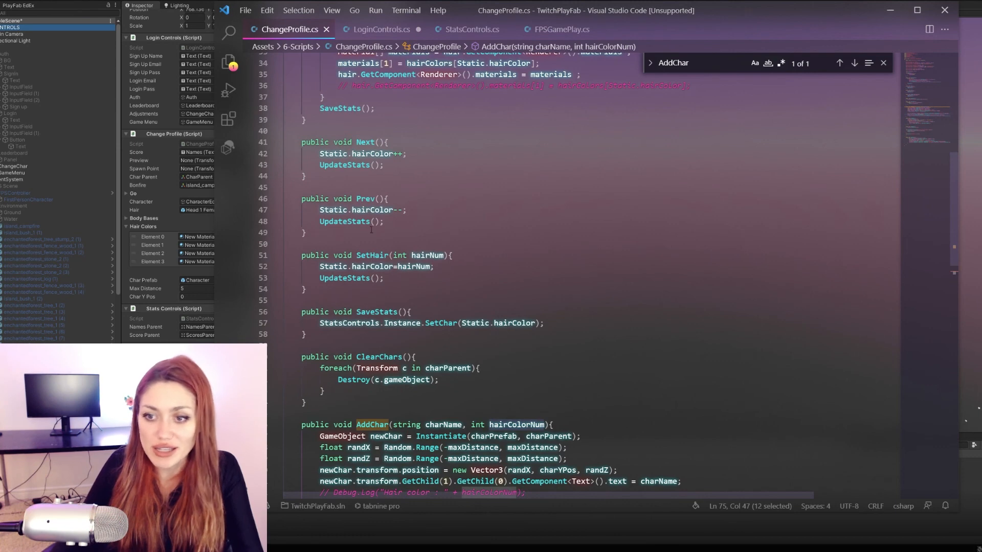